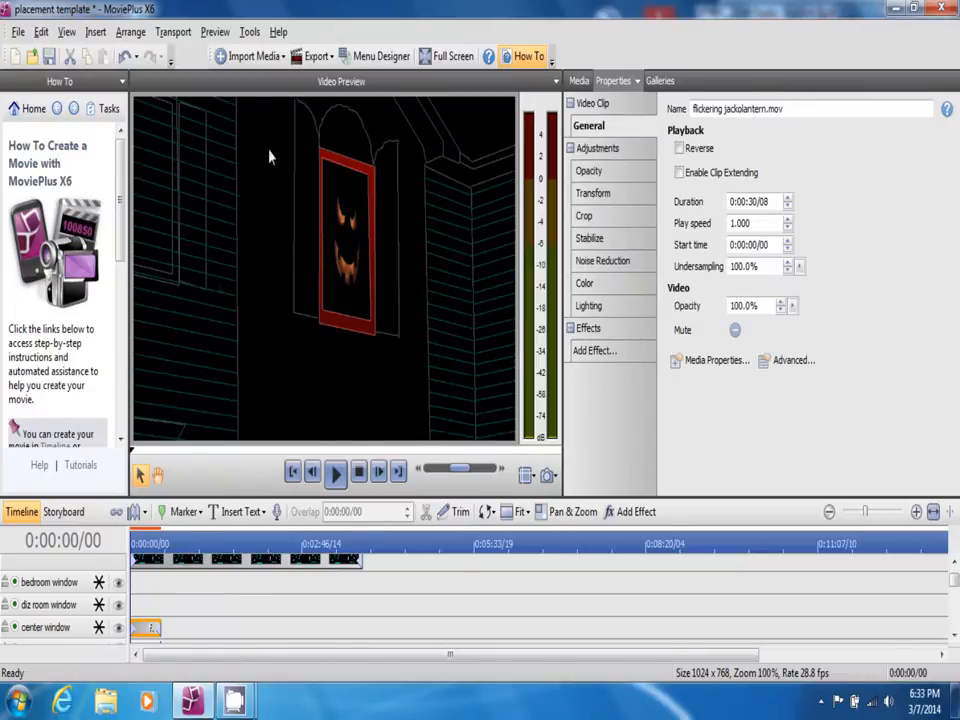
- Show the Export destinations list (DVD, File, YouTube) for the Halloween project
left_click(315, 56)
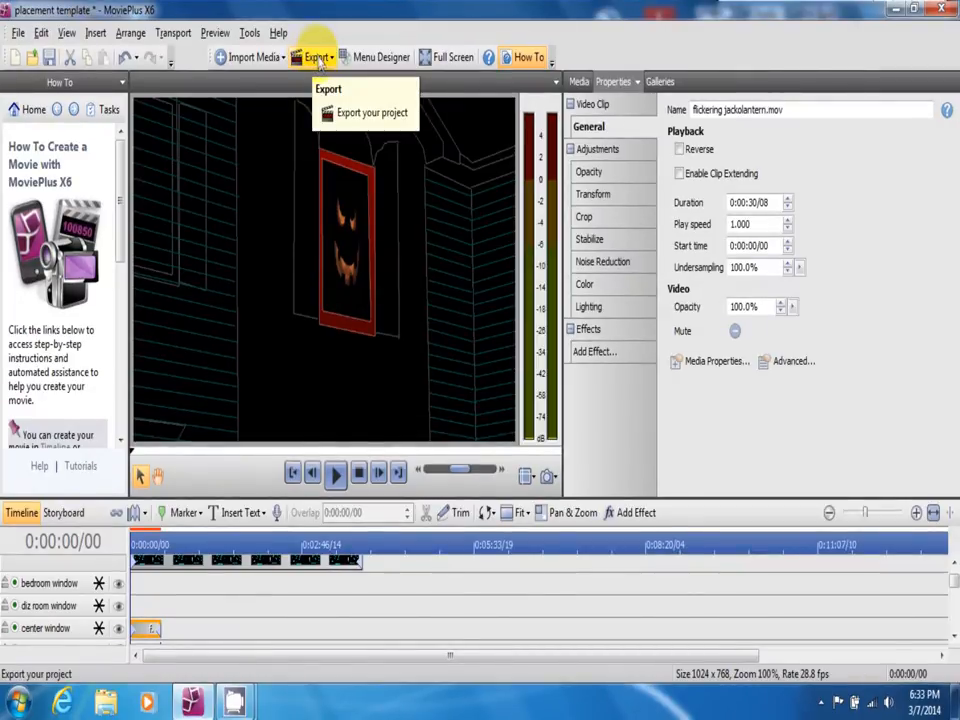
left_click(330, 57)
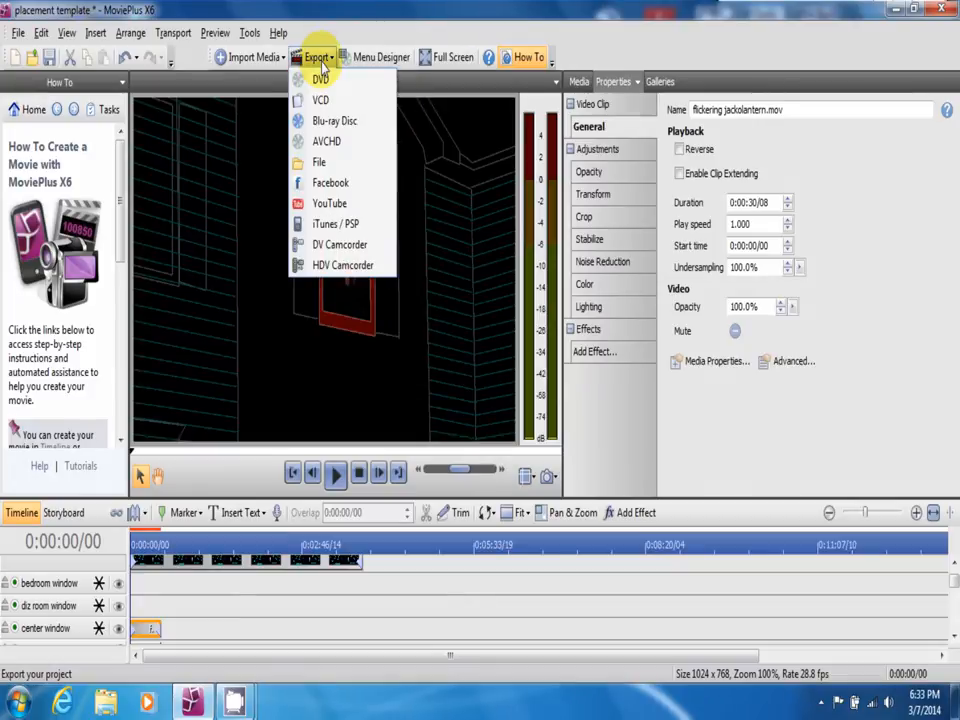
mouse_move(319, 162)
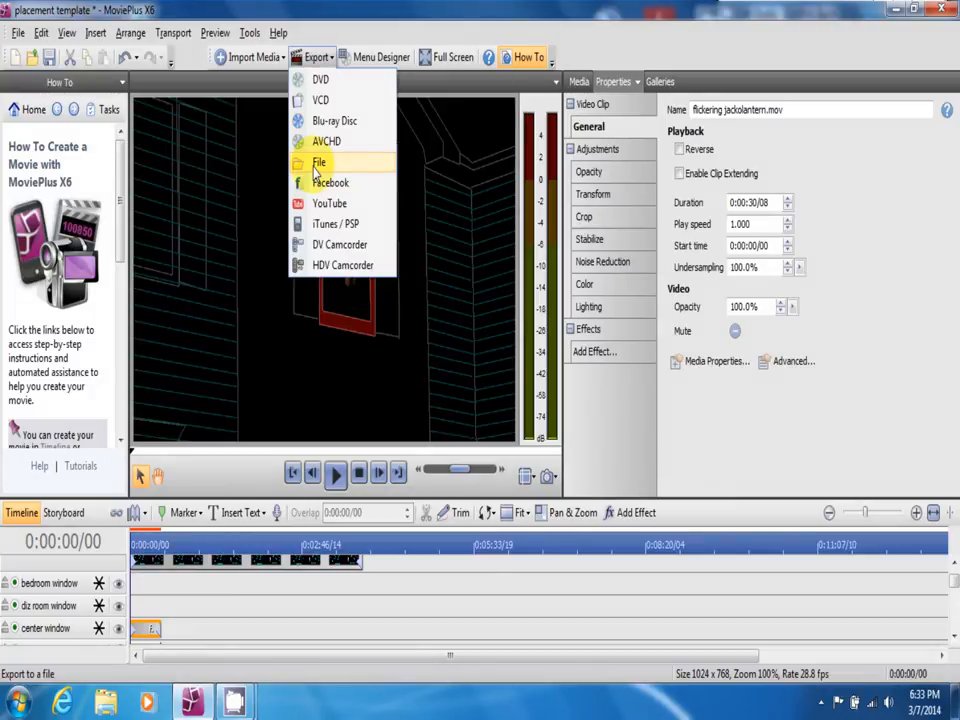
- Export to File with Windows Media audio and video (*.wmv) as the file type
left_click(319, 162)
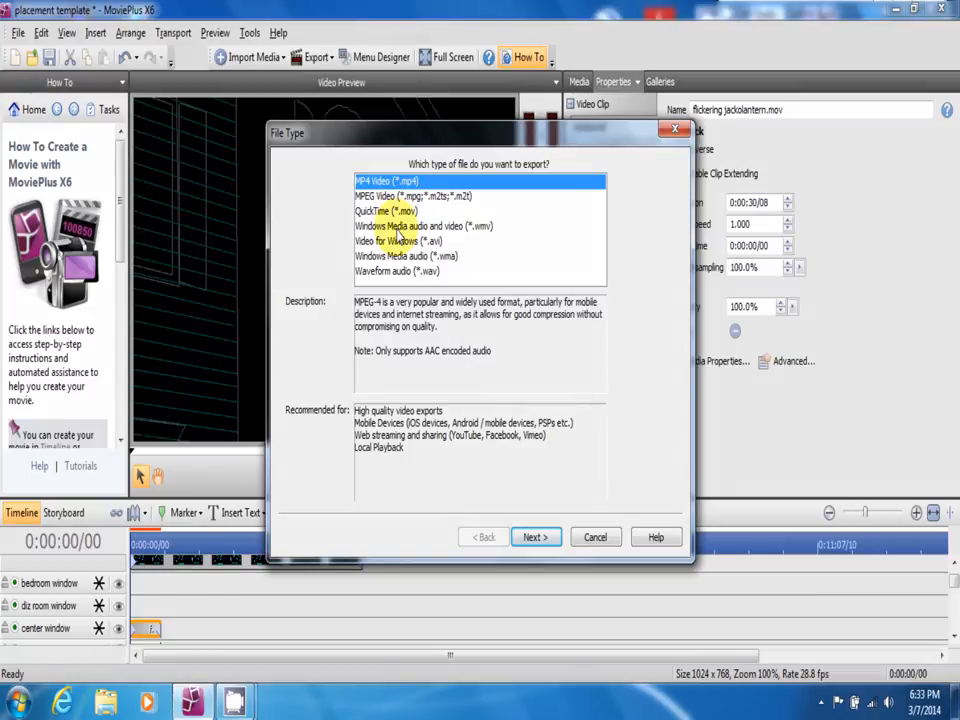
left_click(536, 537)
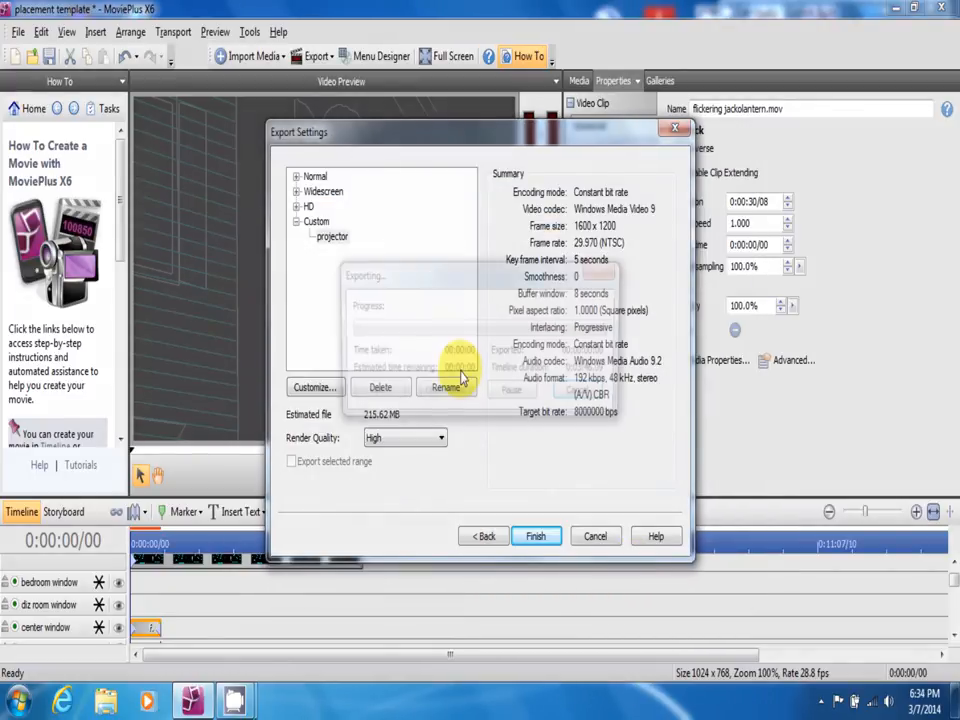
- Cancel the in-progress 1600x1200 projector-preset export
left_click(595, 536)
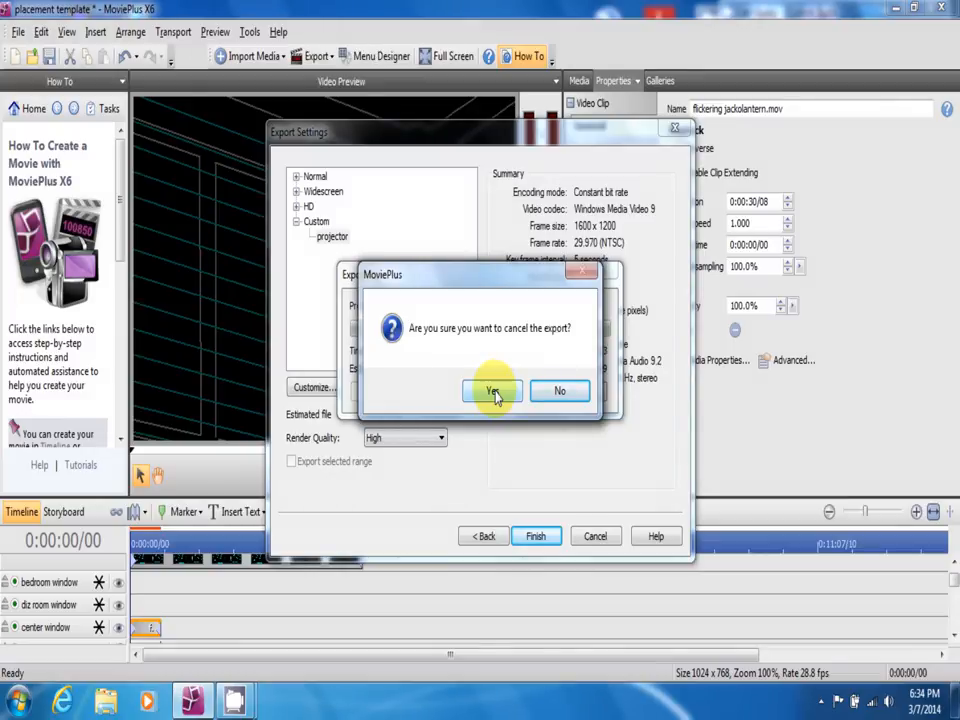